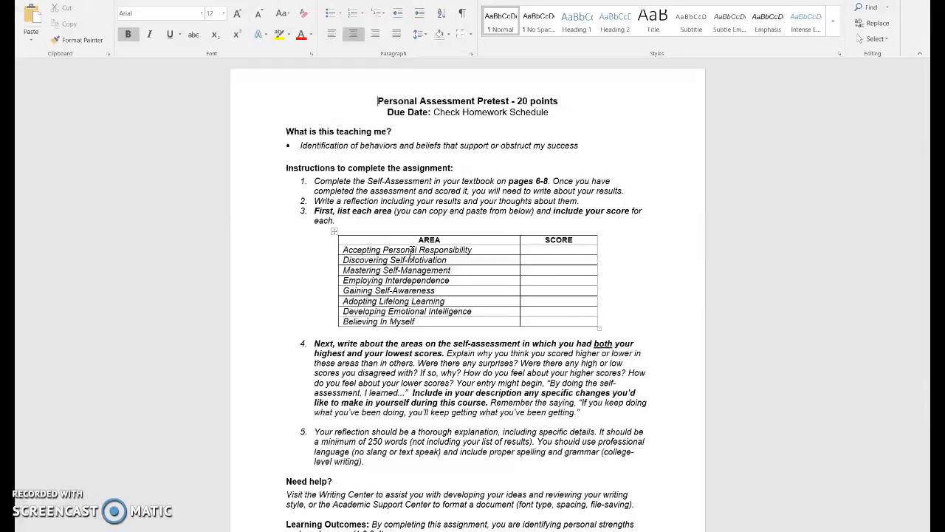
mouse_move(714, 246)
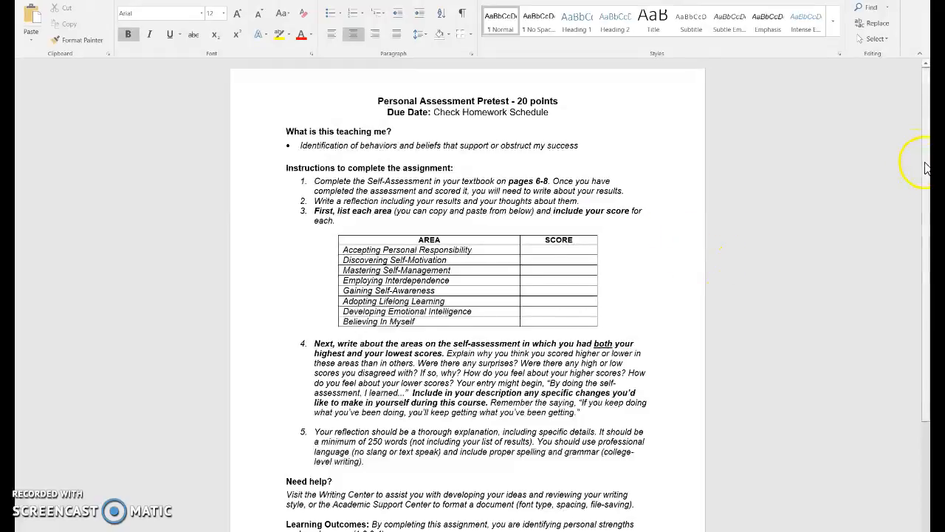
Review the Personal Assessment Pretest instructions in Word before switching to the course home page
scroll("down", 3)
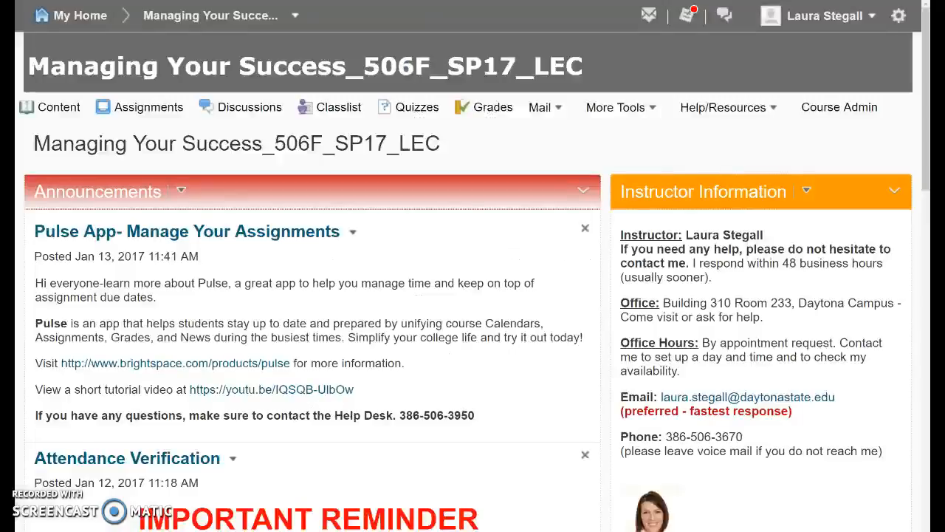
mouse_move(18, 407)
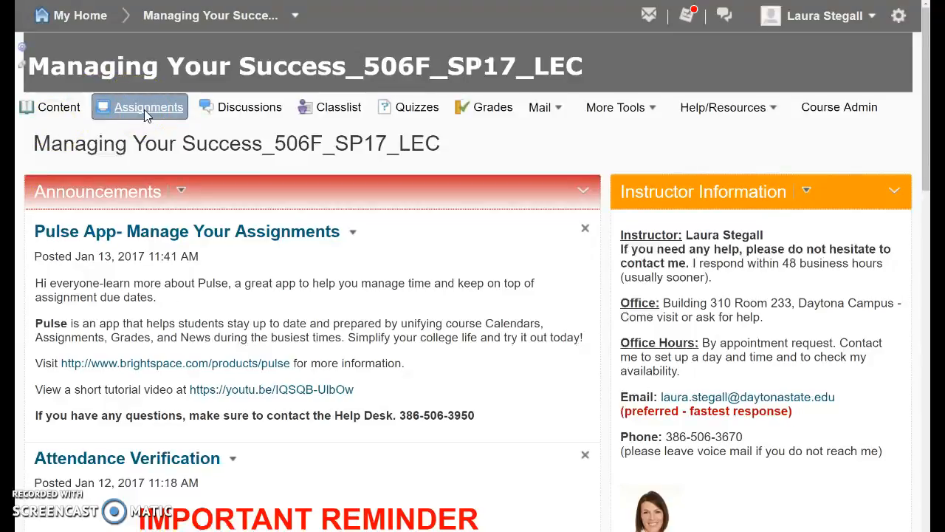
Go to Assignments, enter the Personal Assessment Pre-Test (R) folder's submissions page, and bring up the profile menu
left_click(148, 106)
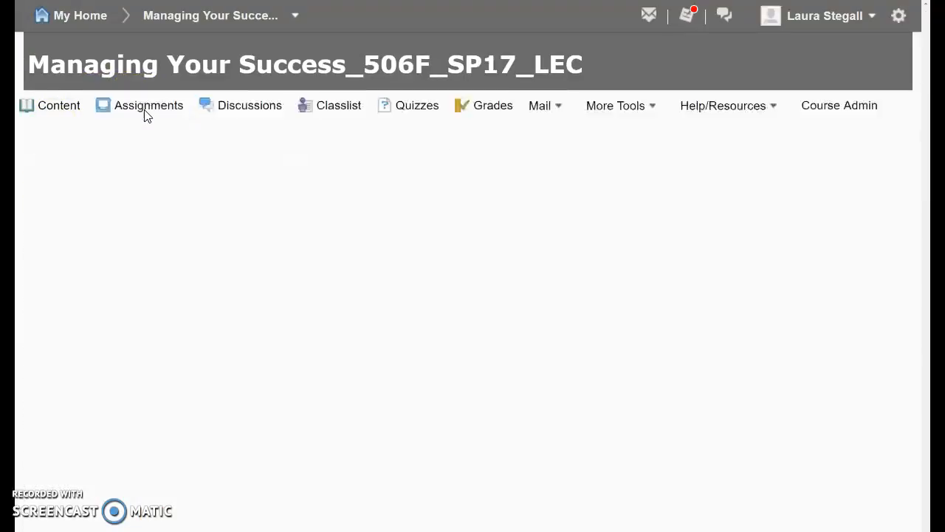
left_click(148, 105)
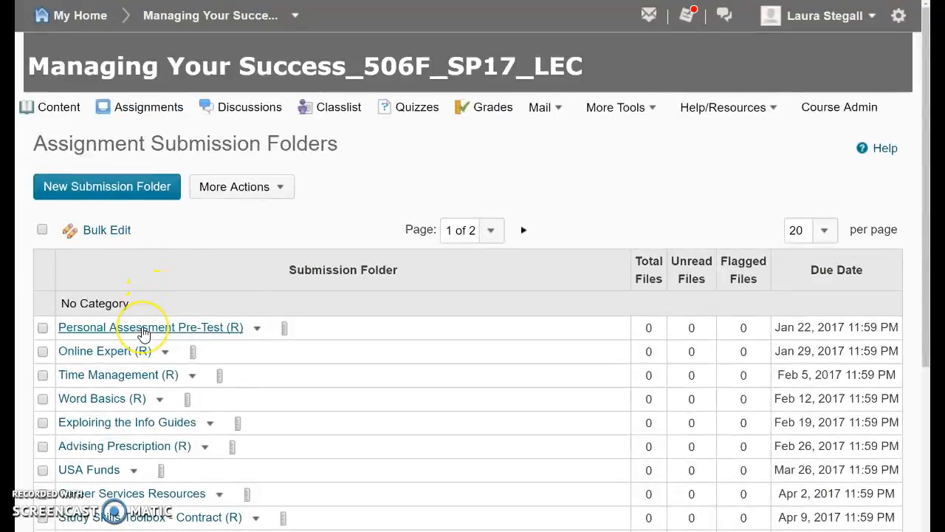
mouse_move(144, 336)
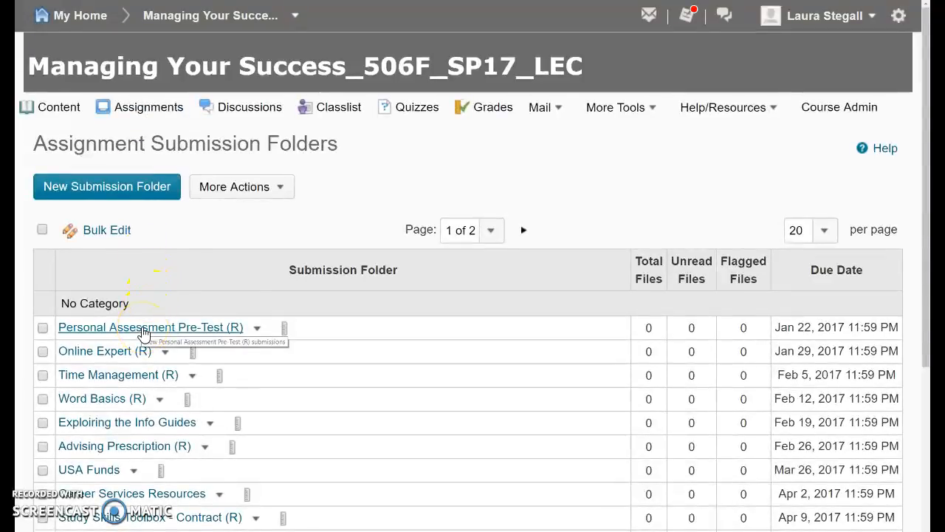
right_click(148, 328)
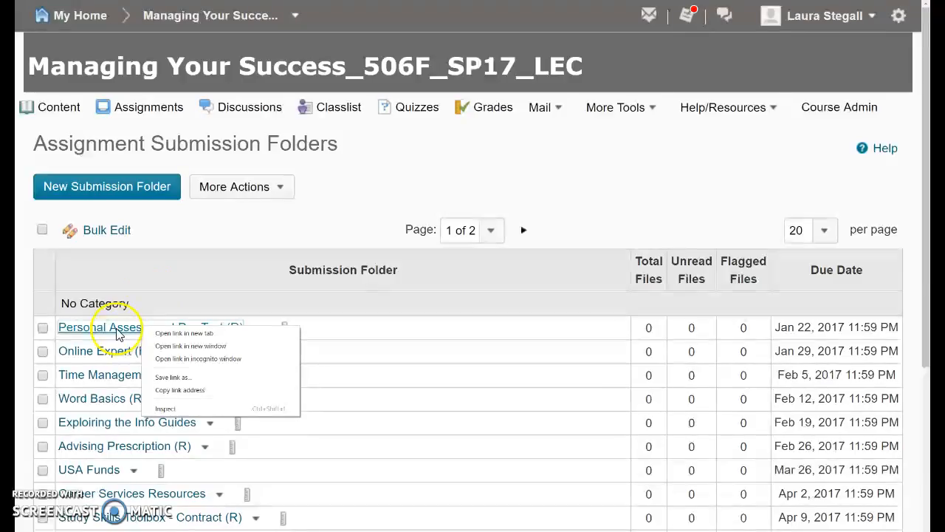
left_click(96, 326)
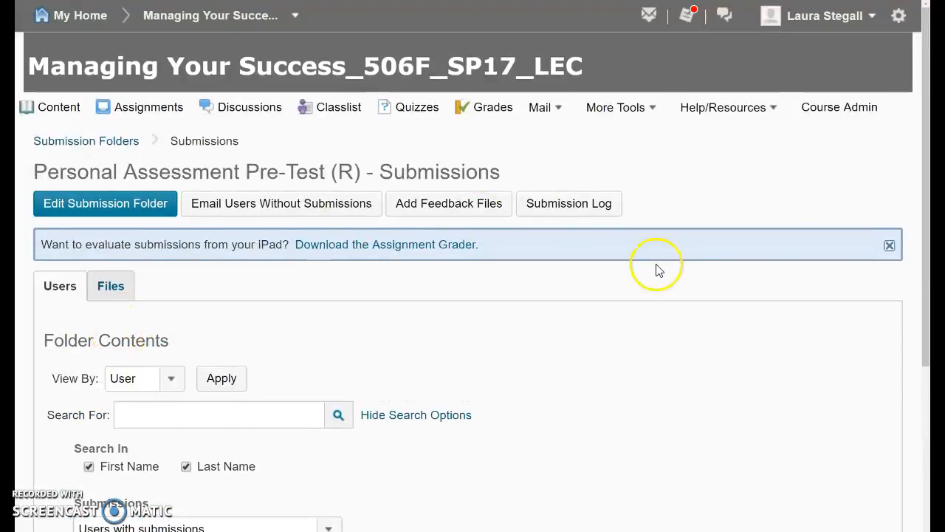
scroll("down", 3)
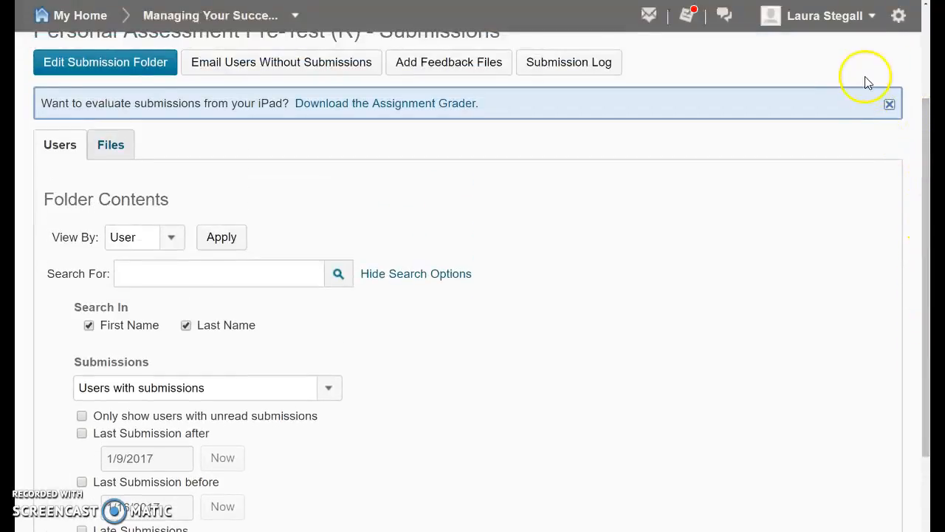
left_click(827, 15)
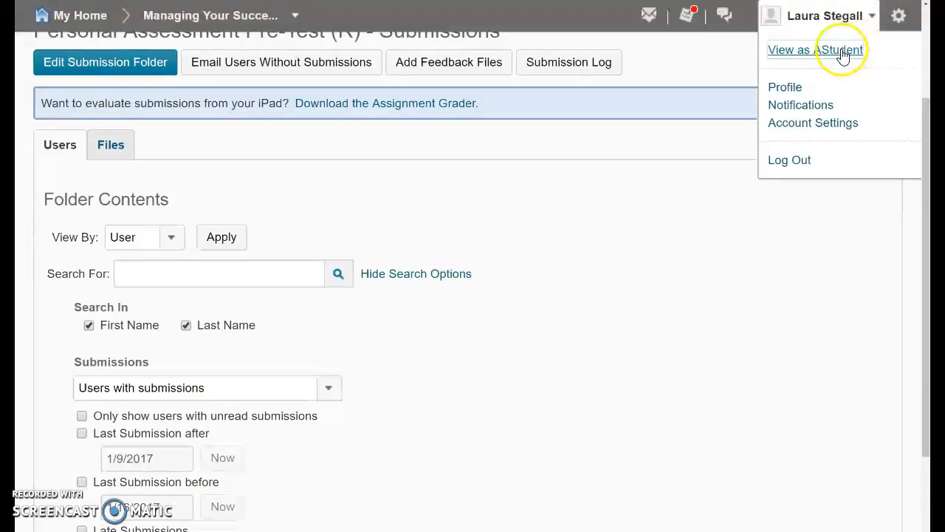
View the course as AStudent and enter the Personal Assessment Pre-Test (R) folder from the student's Assignments list
left_click(818, 50)
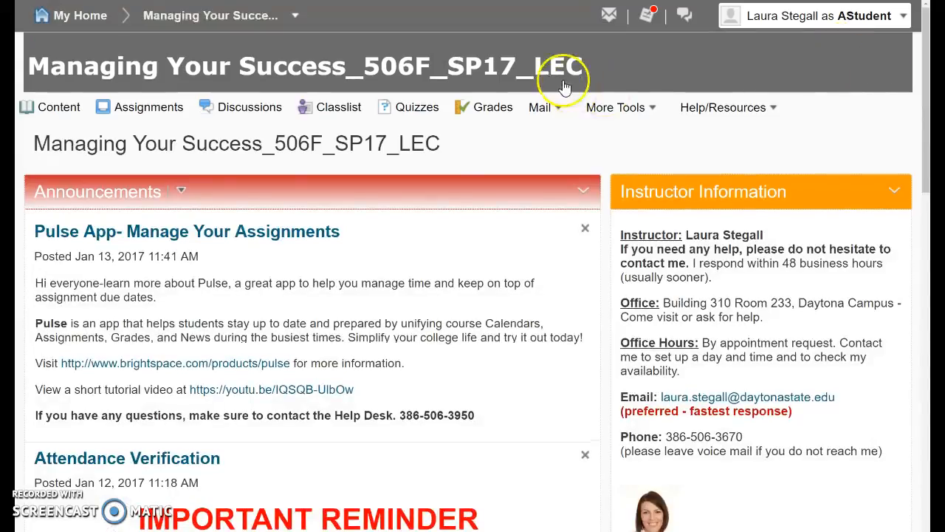
left_click(148, 106)
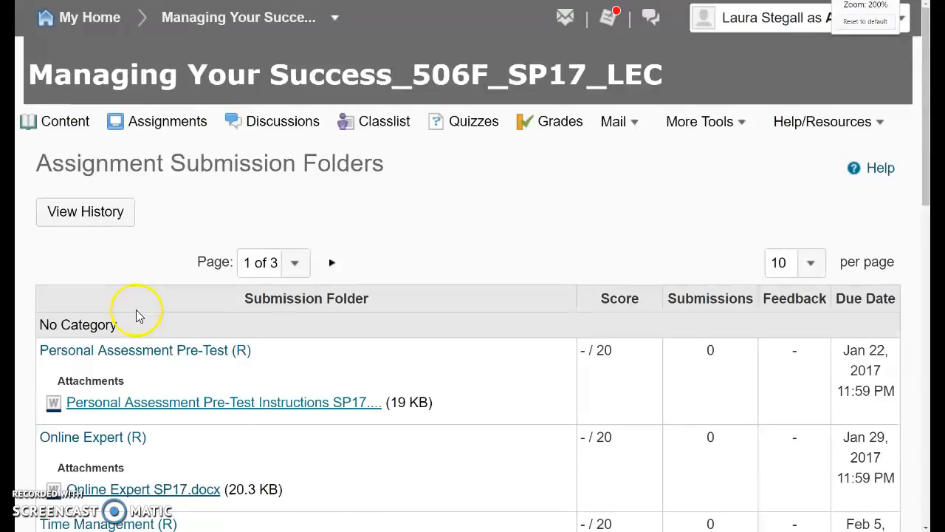
mouse_move(148, 355)
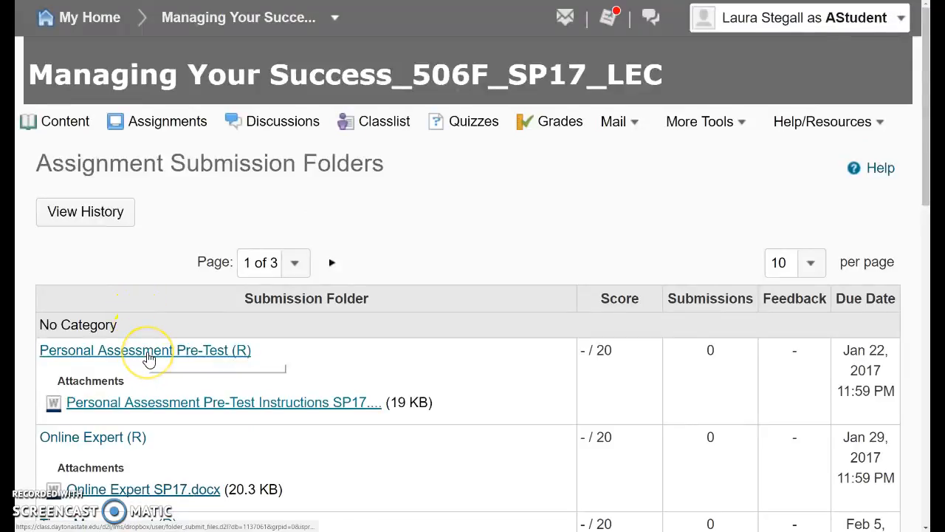
mouse_move(148, 359)
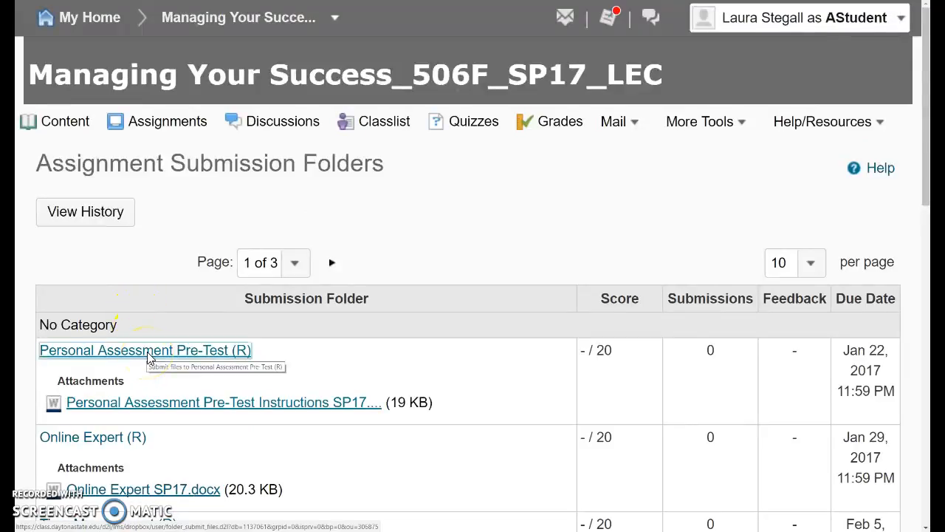
left_click(145, 350)
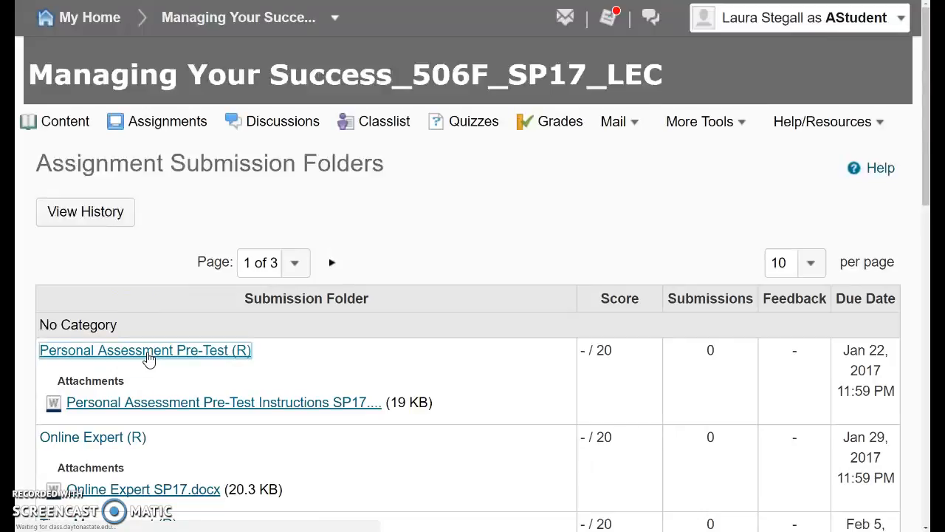
left_click(145, 350)
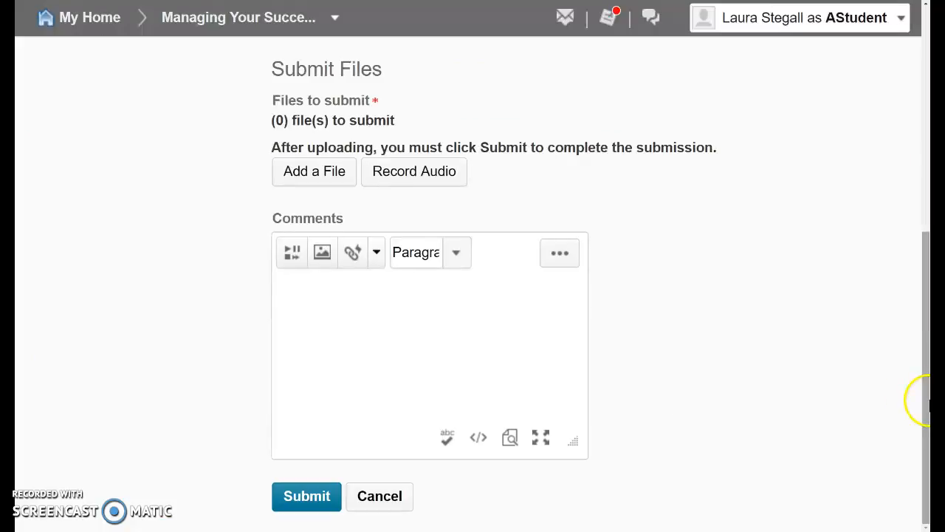
Start adding a file, cancel the upload, and submit with no file attached to trigger the 'at least one file' error
left_click(313, 172)
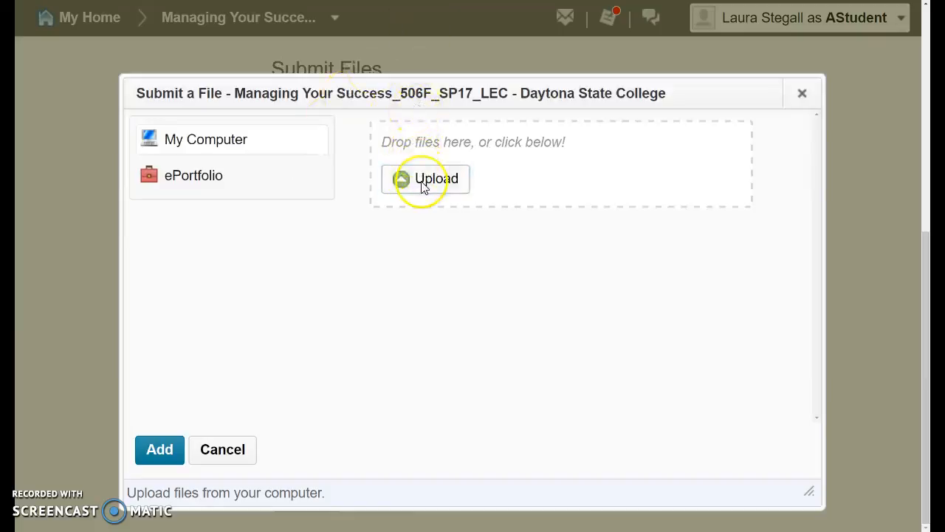
left_click(425, 177)
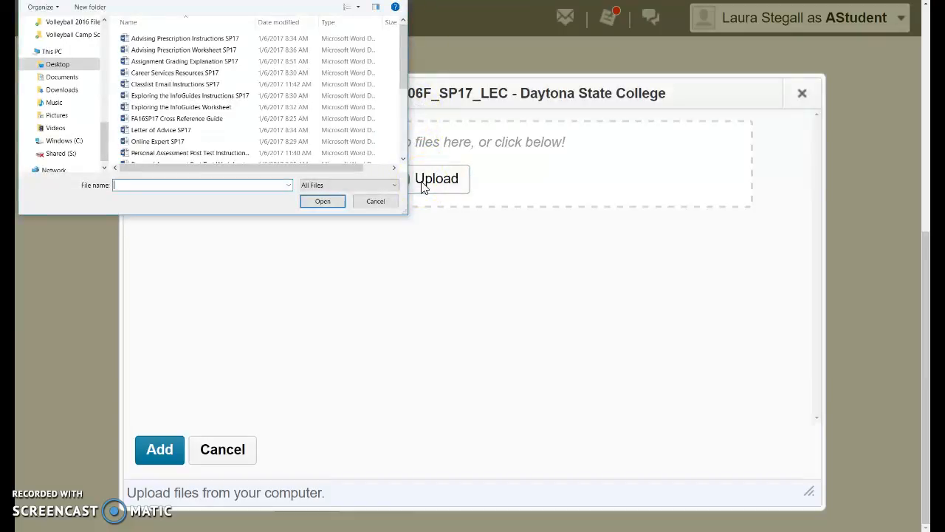
left_click(373, 201)
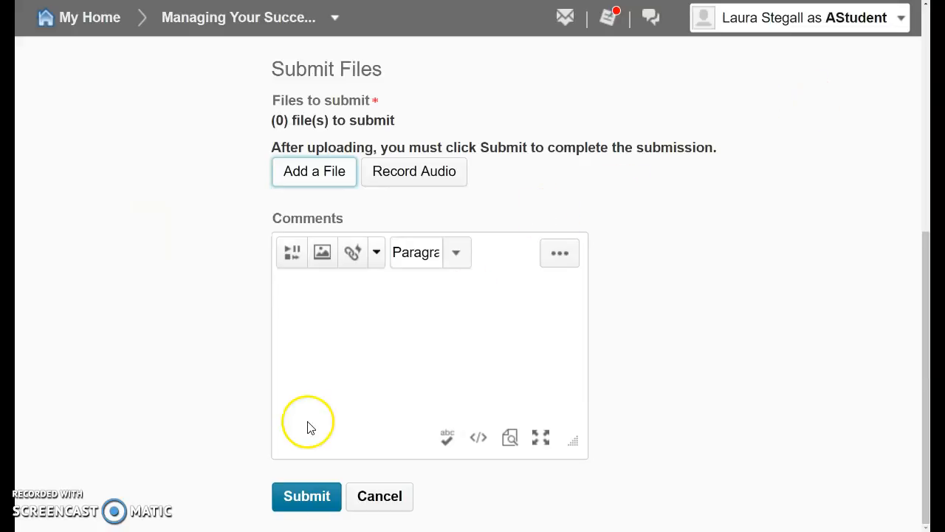
left_click(305, 497)
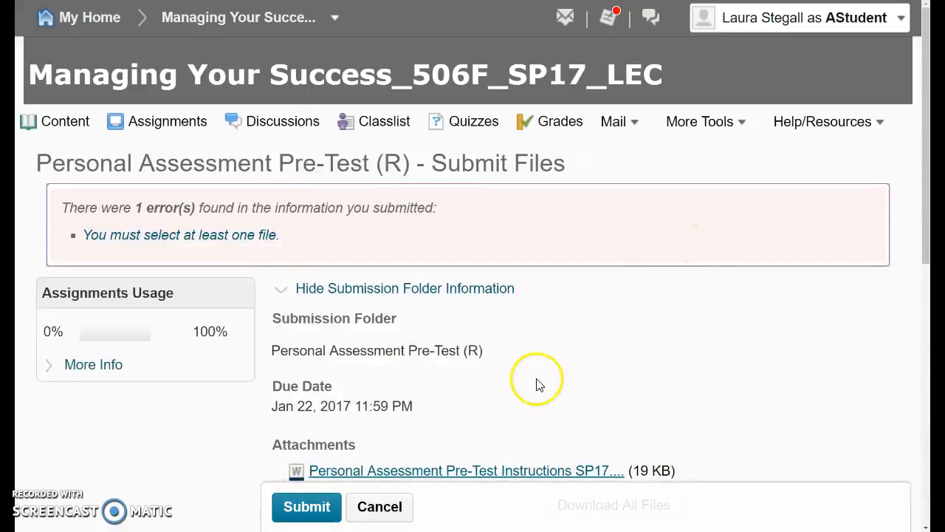
Return to the student's Assignment Submission Folders list, with Personal Assessment Pre-Test at 0 submissions
left_click(167, 122)
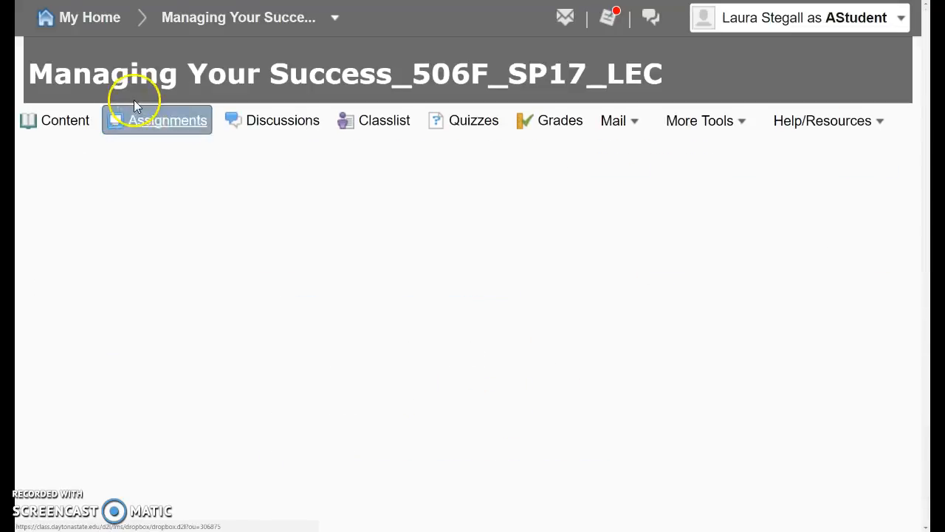
left_click(168, 121)
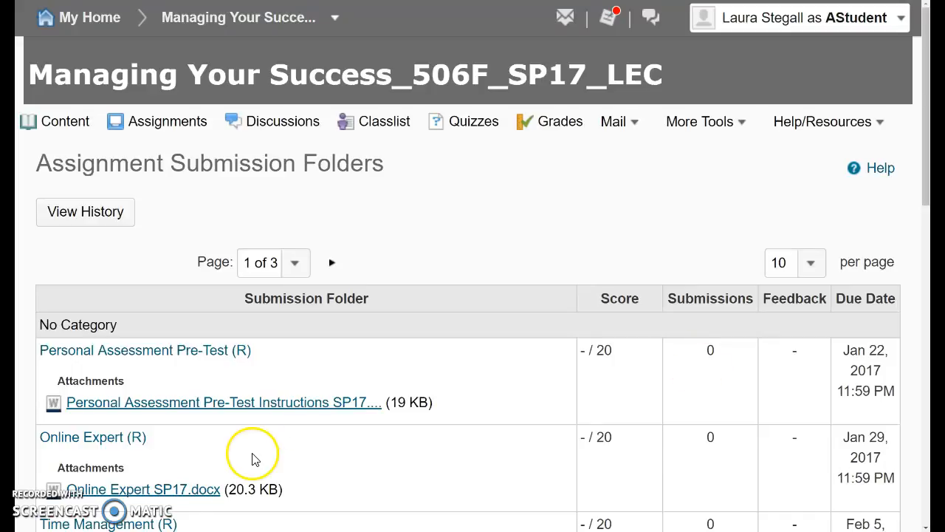
mouse_move(257, 455)
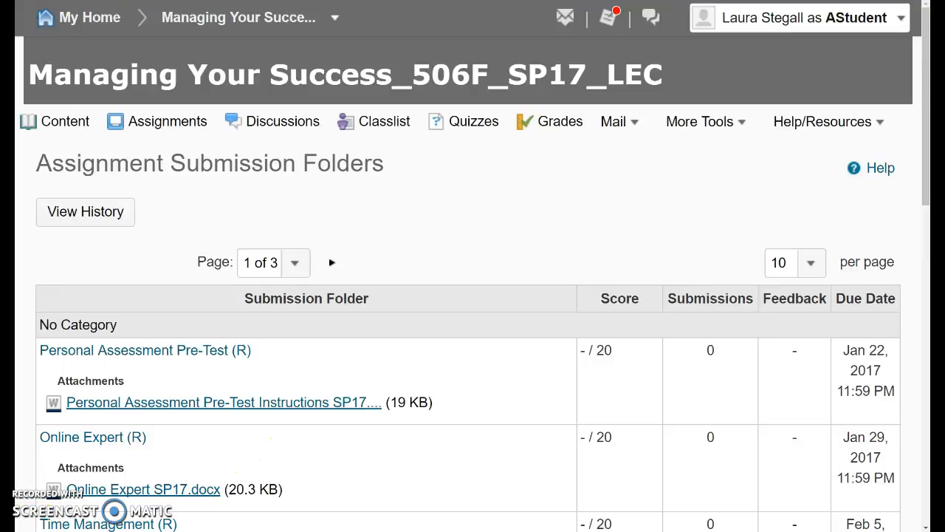